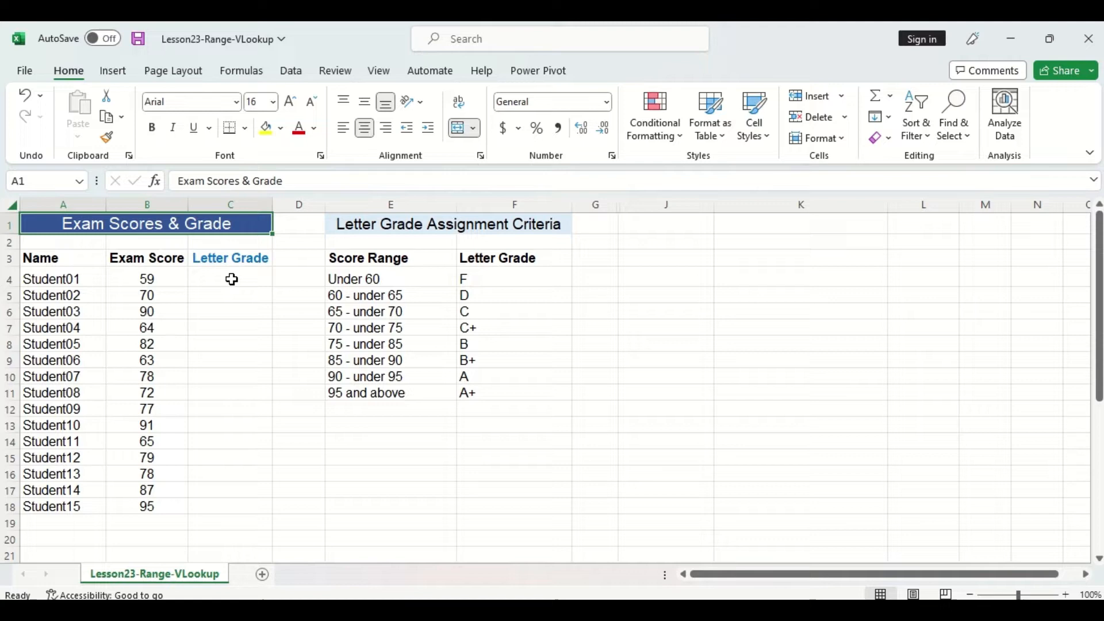
# Select the Letter Grade cell C4 for Student01 before building the lookup table.
pyautogui.click(230, 278)
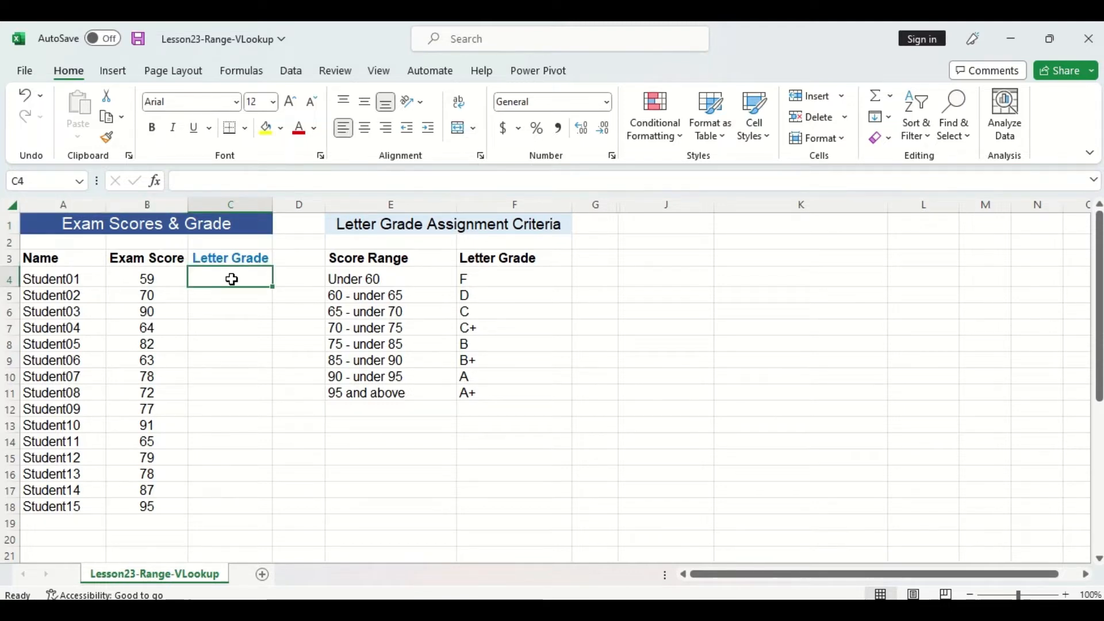
pyautogui.moveTo(384, 412)
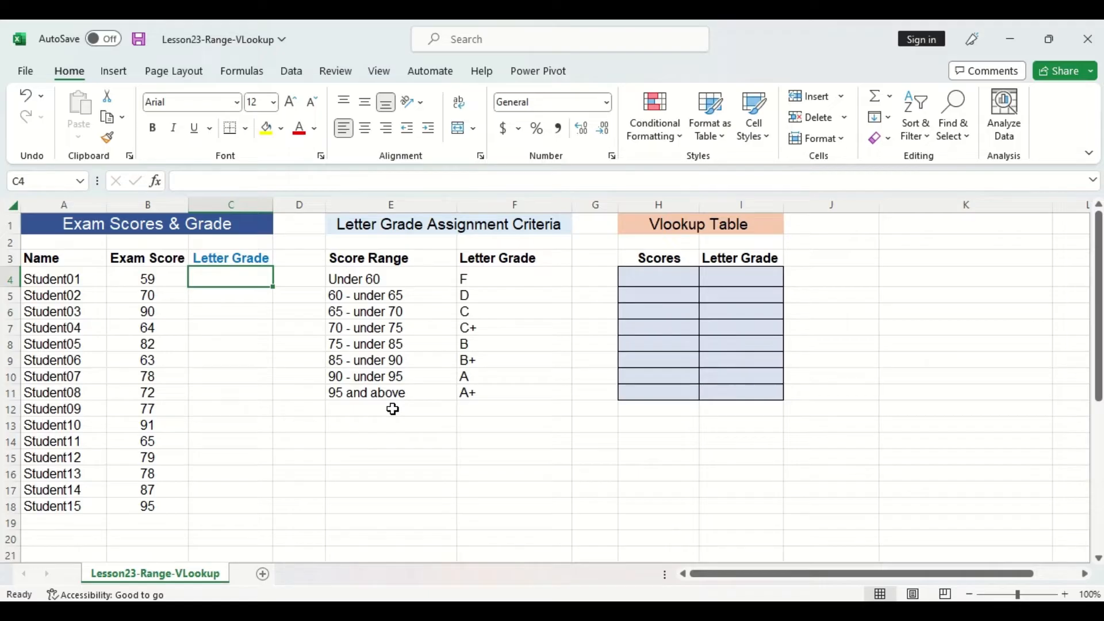
pyautogui.moveTo(683, 418)
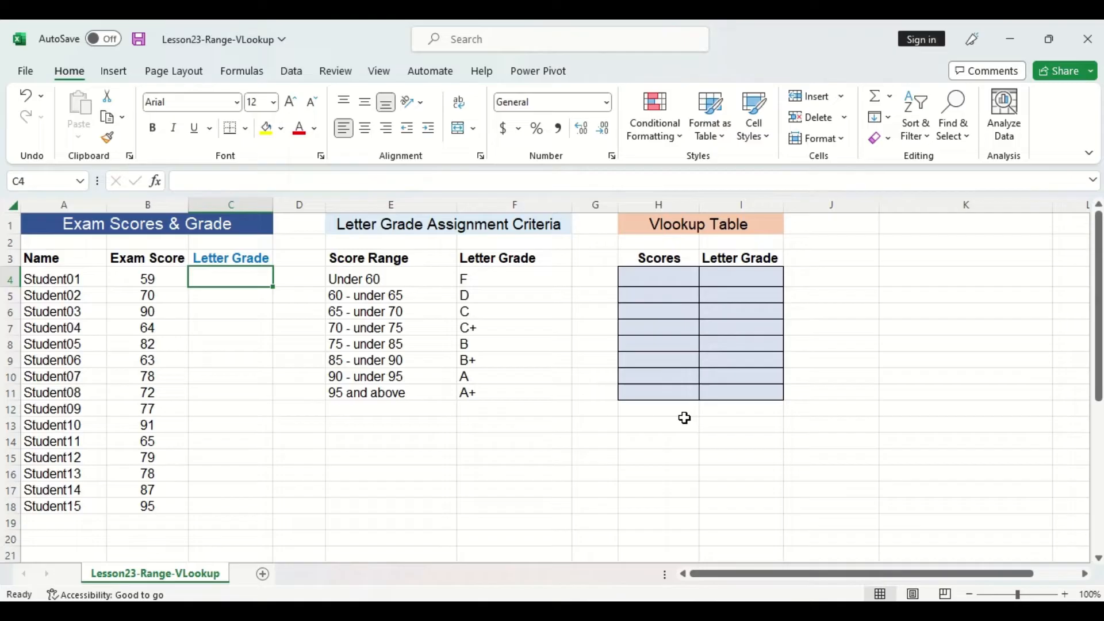
pyautogui.moveTo(674, 289)
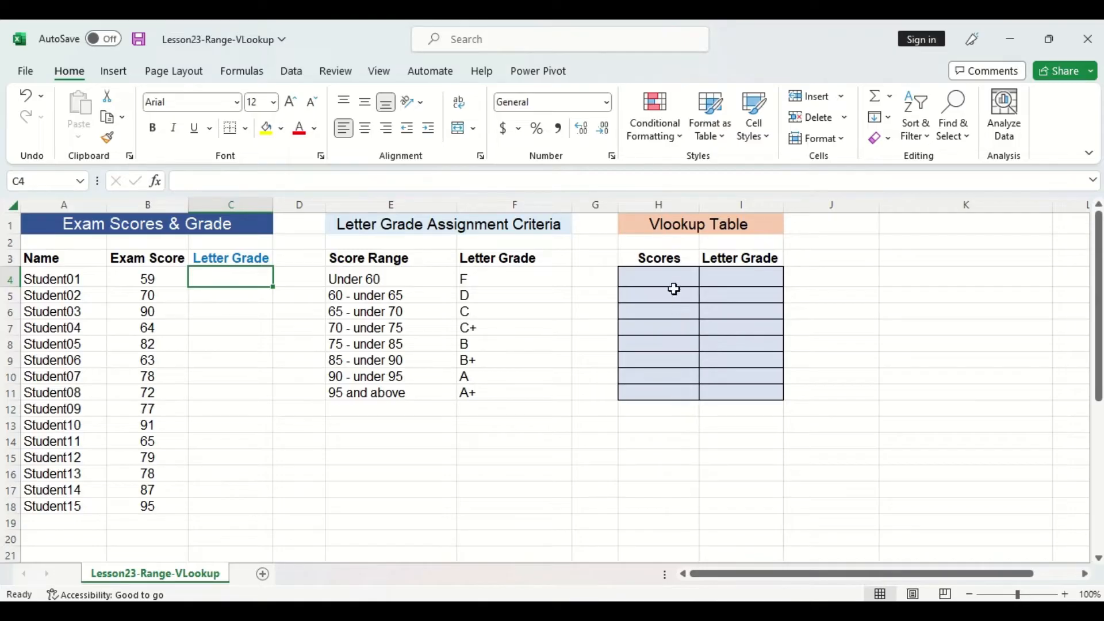
# Enter the score cutoffs 0, 60, 65, 70, 75, 85, 90, 95 down H4:H11.
pyautogui.write('0')
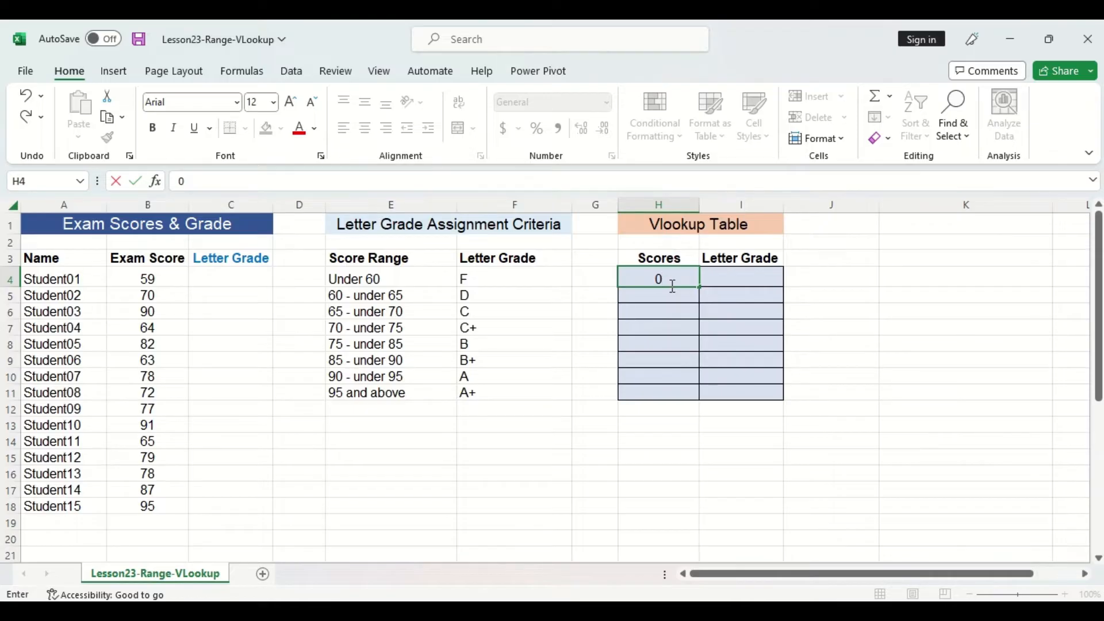
pyautogui.press('Enter')
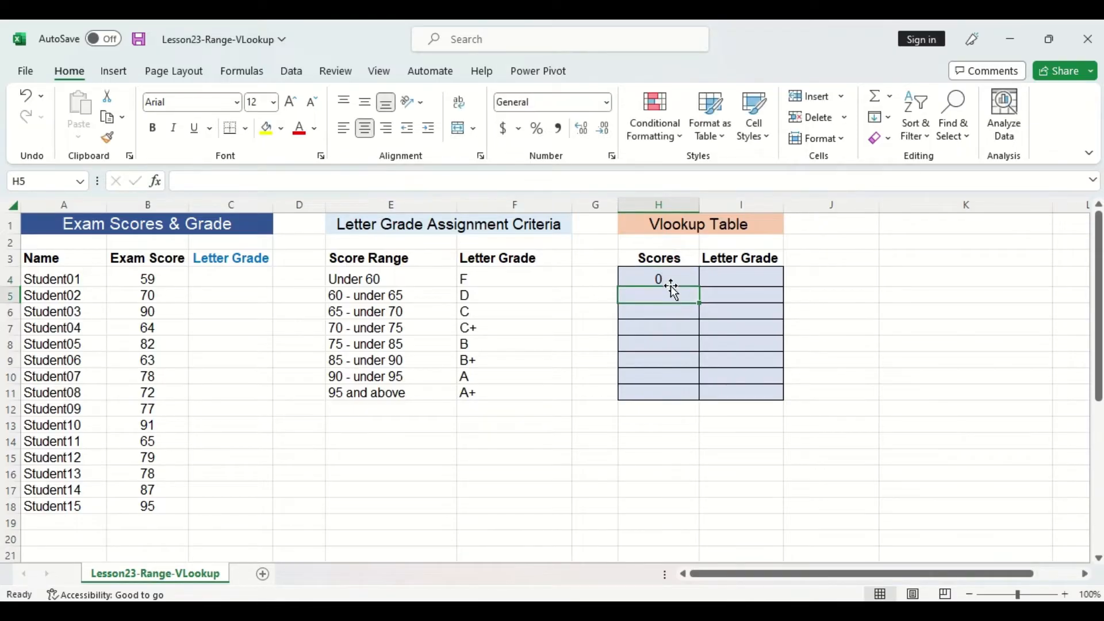
pyautogui.write('60')
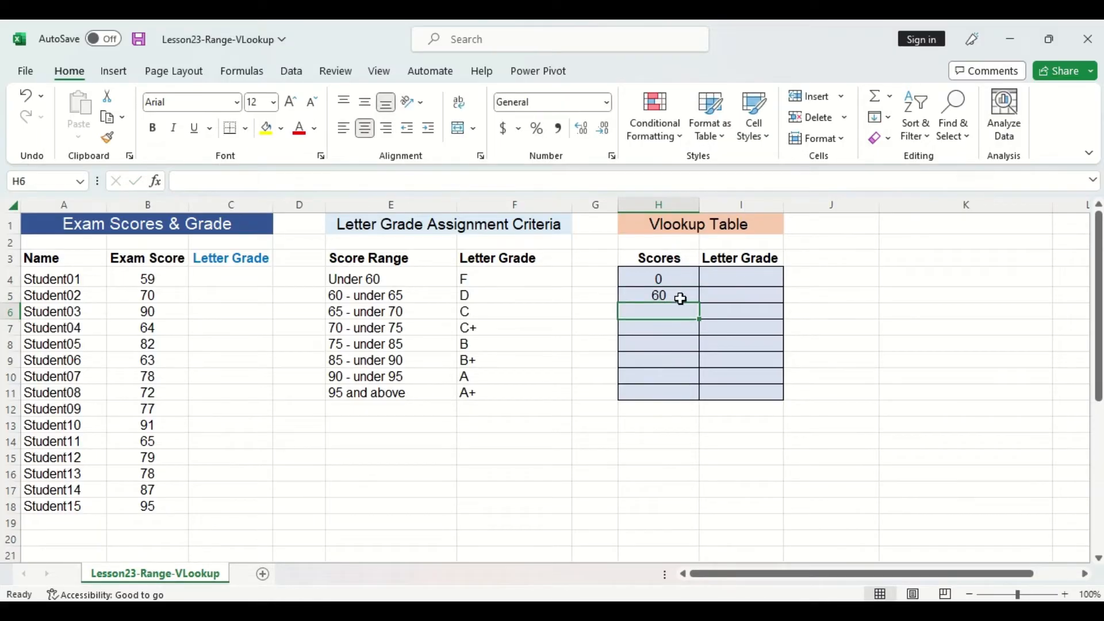
pyautogui.moveTo(683, 306)
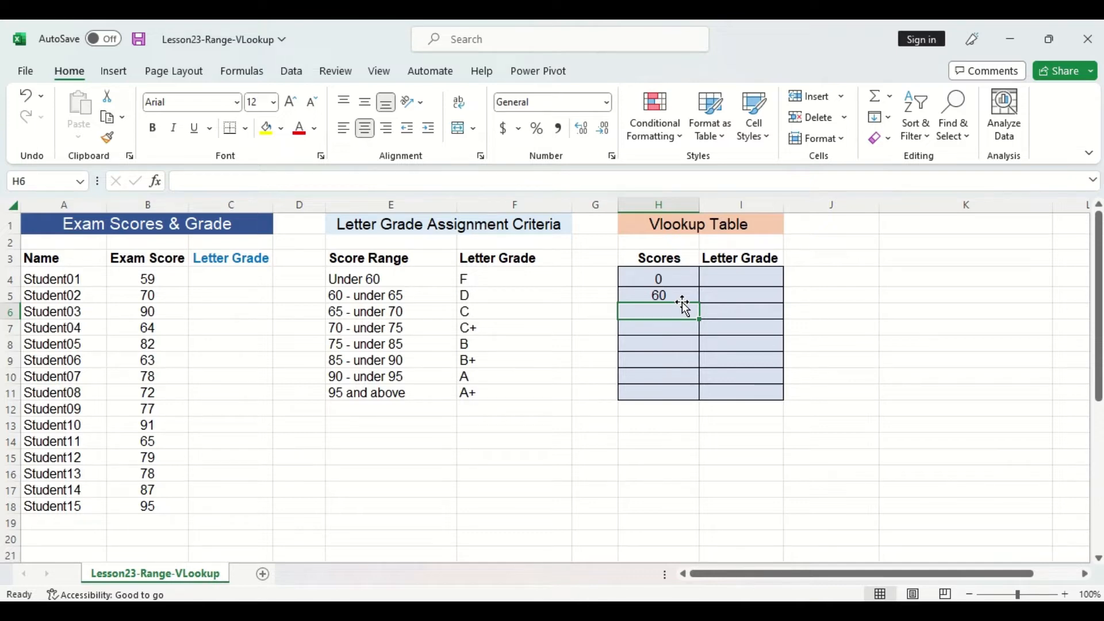
pyautogui.write('6')
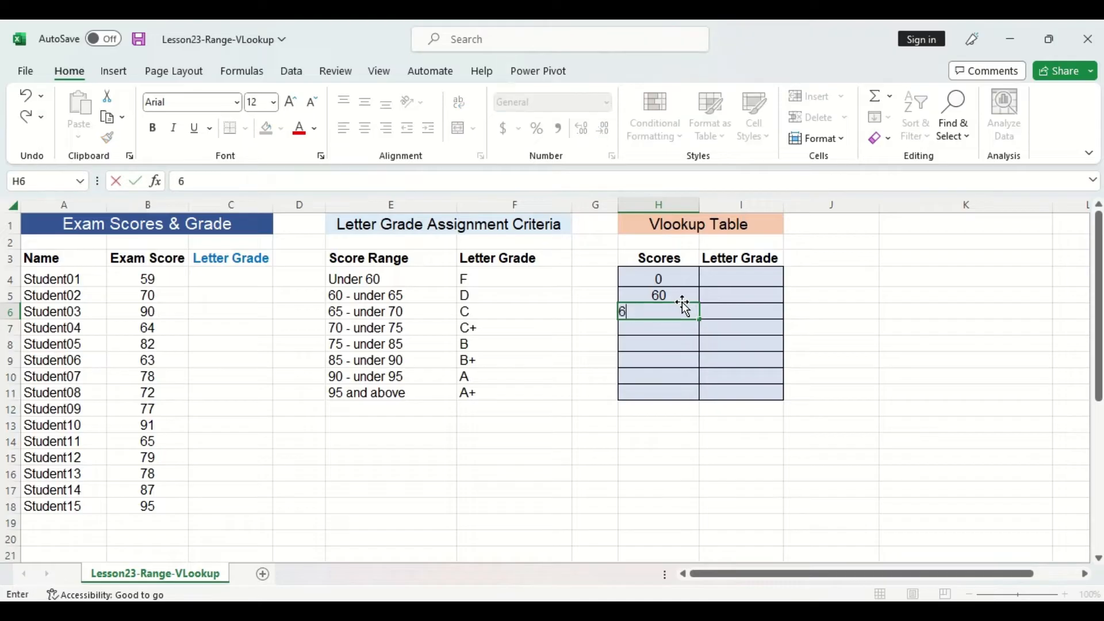
pyautogui.press('Enter')
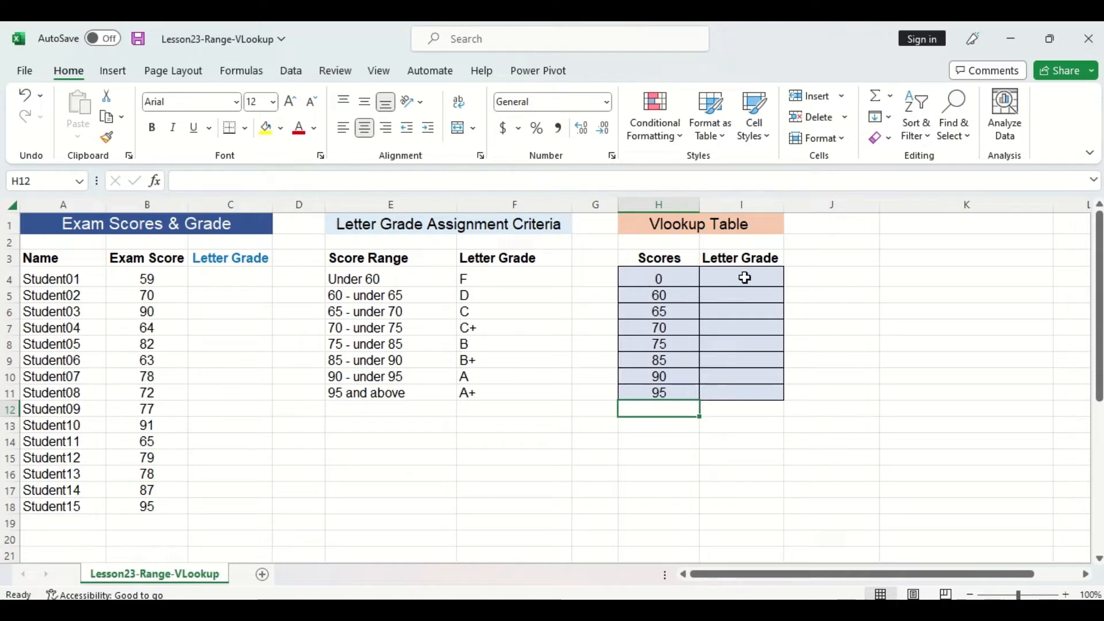
# Enter the grades F, D, C, C+, B, B+, A, A+ down I4:I11.
pyautogui.write('F')
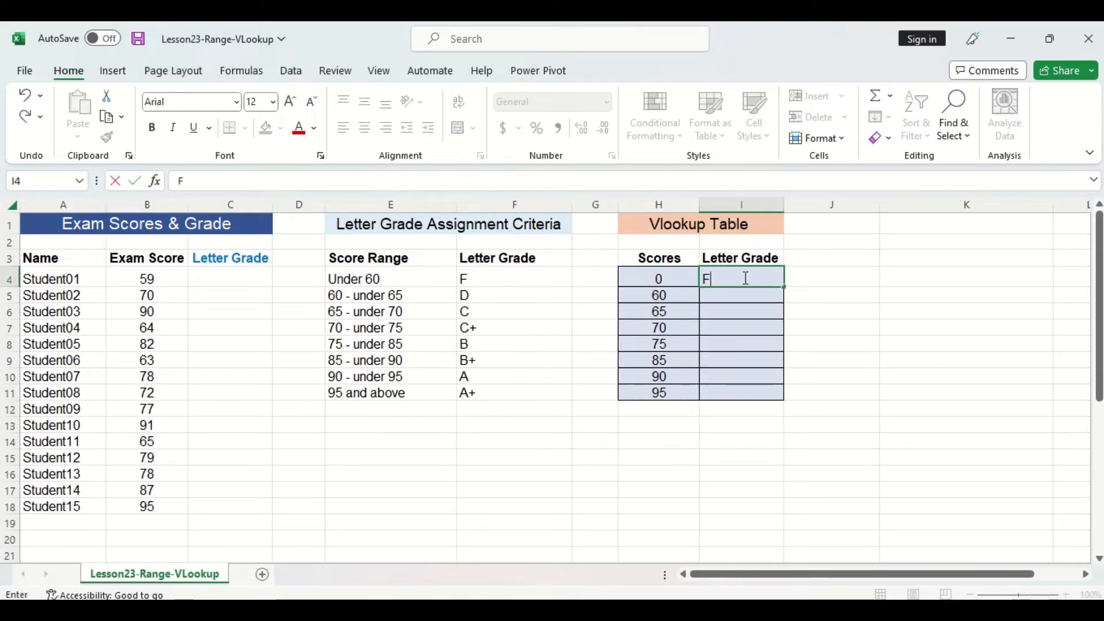
pyautogui.press('Enter')
pyautogui.write('D')
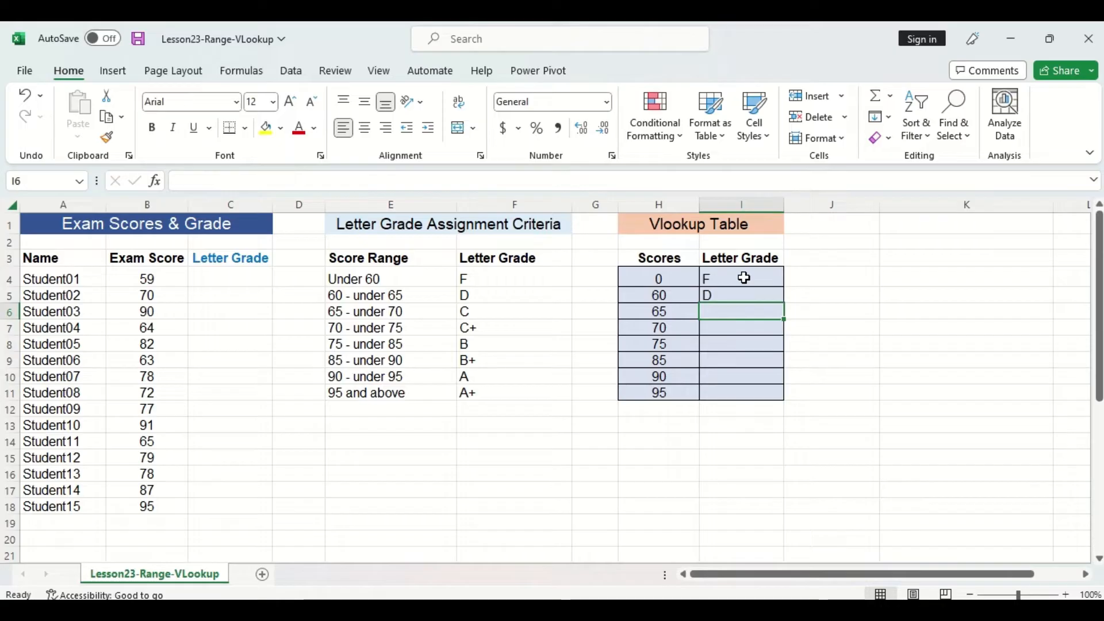
pyautogui.write('C+')
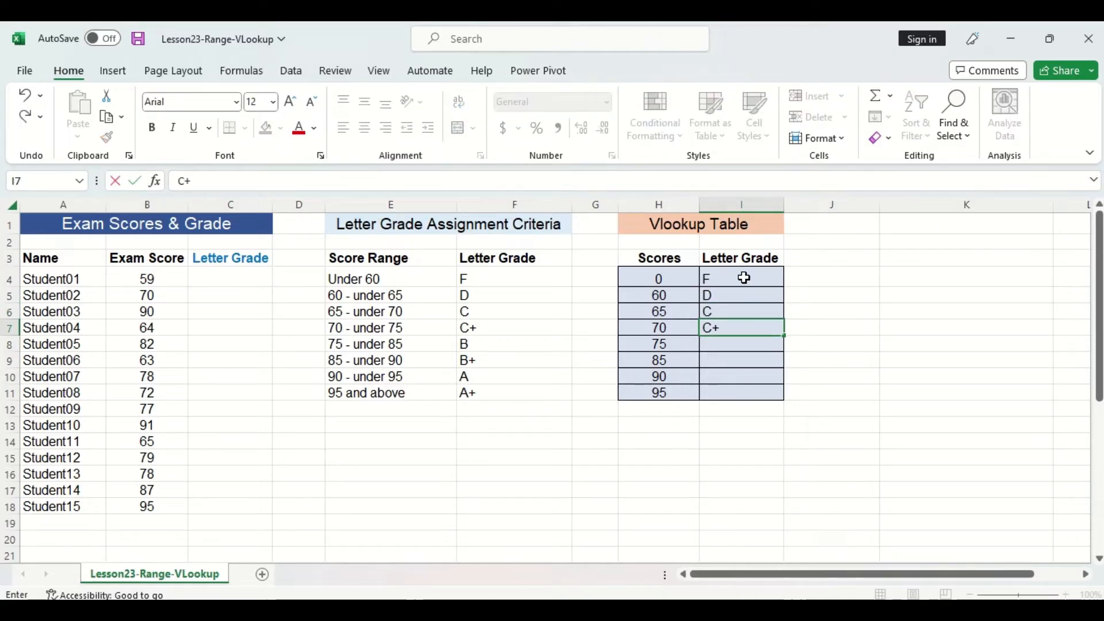
pyautogui.write('B')
pyautogui.click(741, 392)
pyautogui.write('A+')
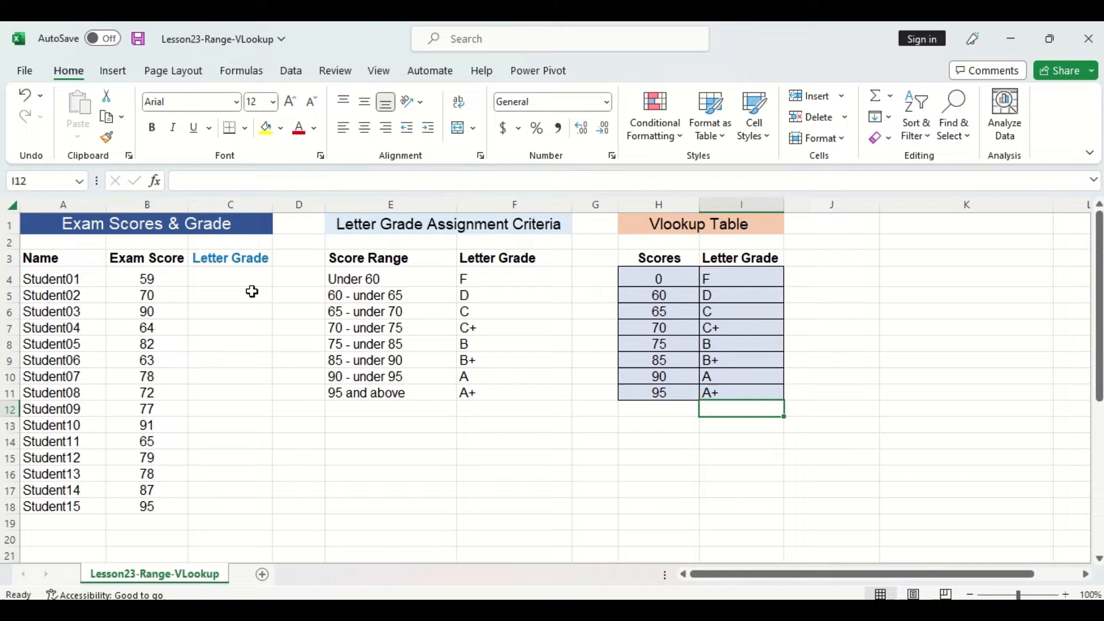
# Start a VLOOKUP in C4 using the exam scores B4:B18 as lookup values.
pyautogui.write('=vlo')
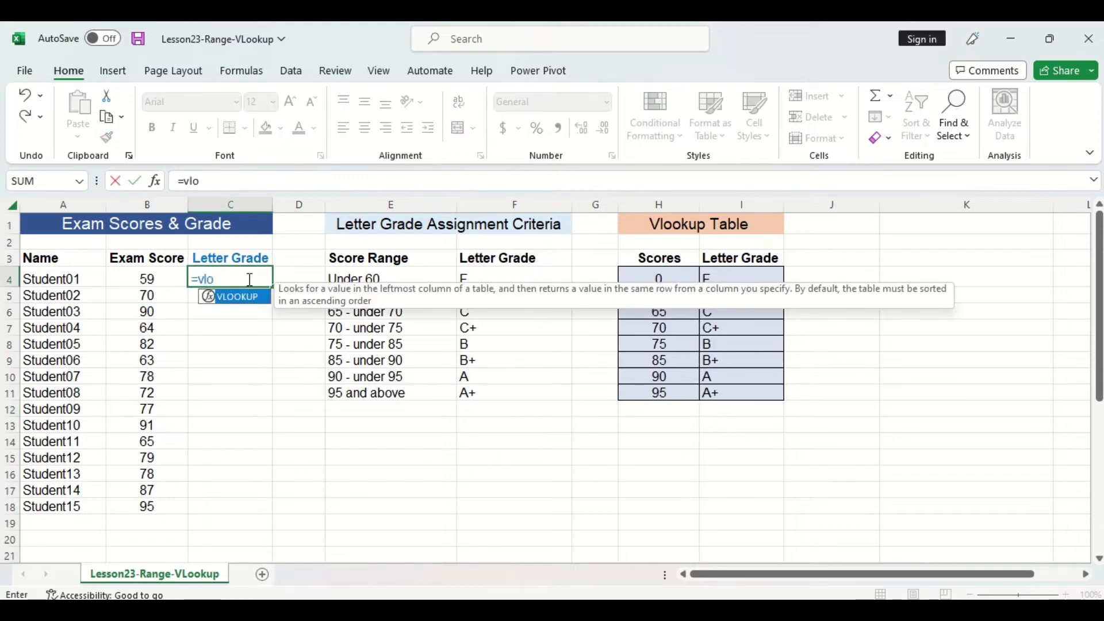
pyautogui.write('VLOOKUP(')
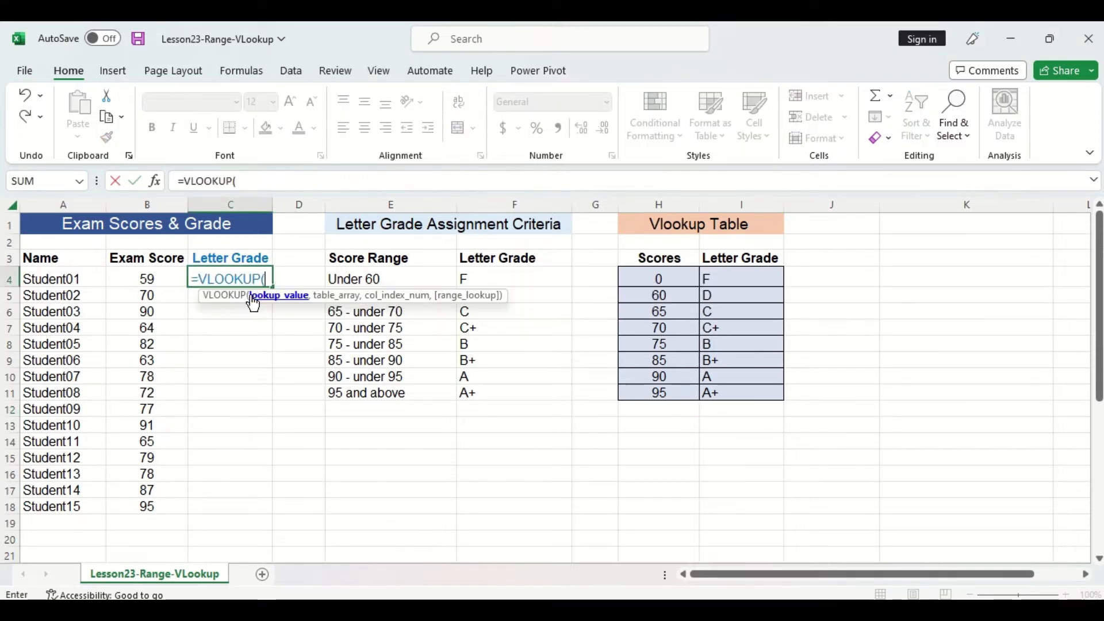
pyautogui.moveTo(262, 309)
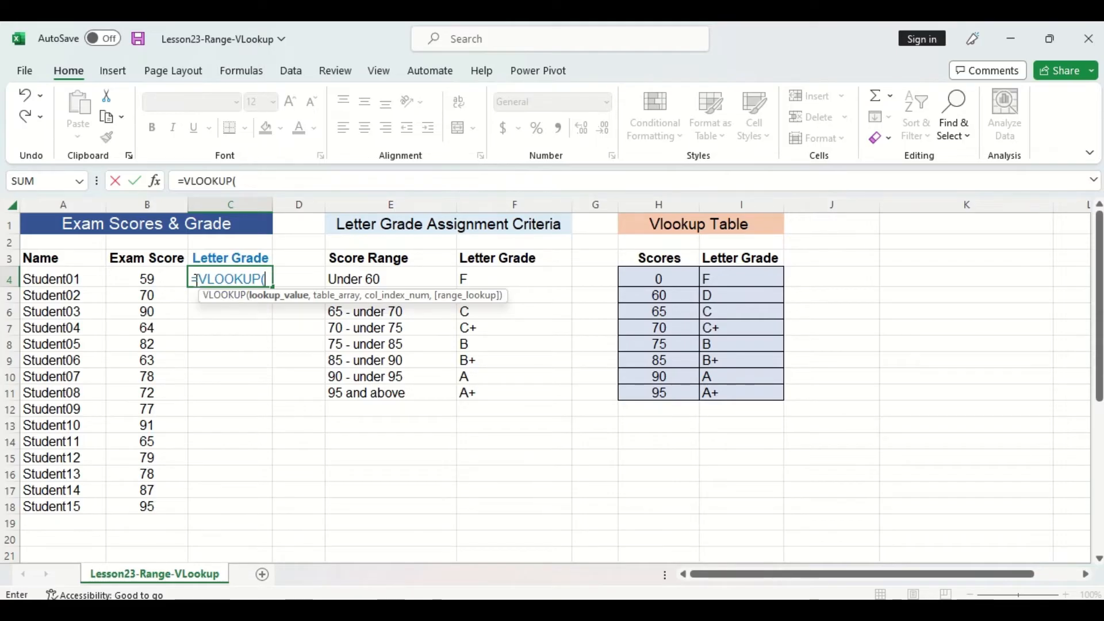
pyautogui.moveTo(146, 279); pyautogui.dragTo(146, 506)
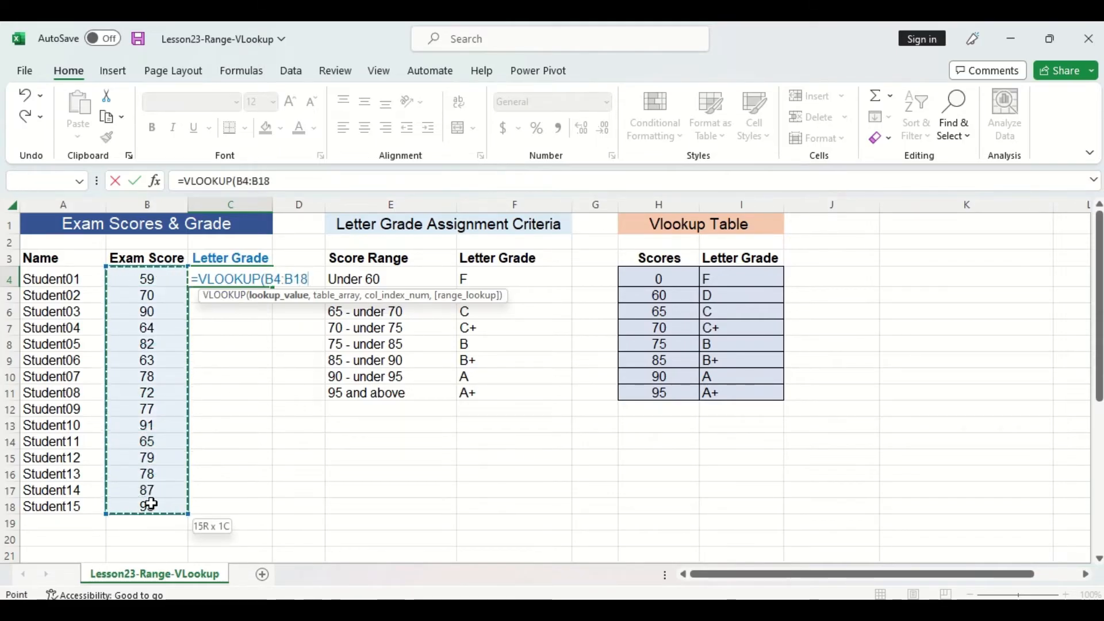
pyautogui.write(',')
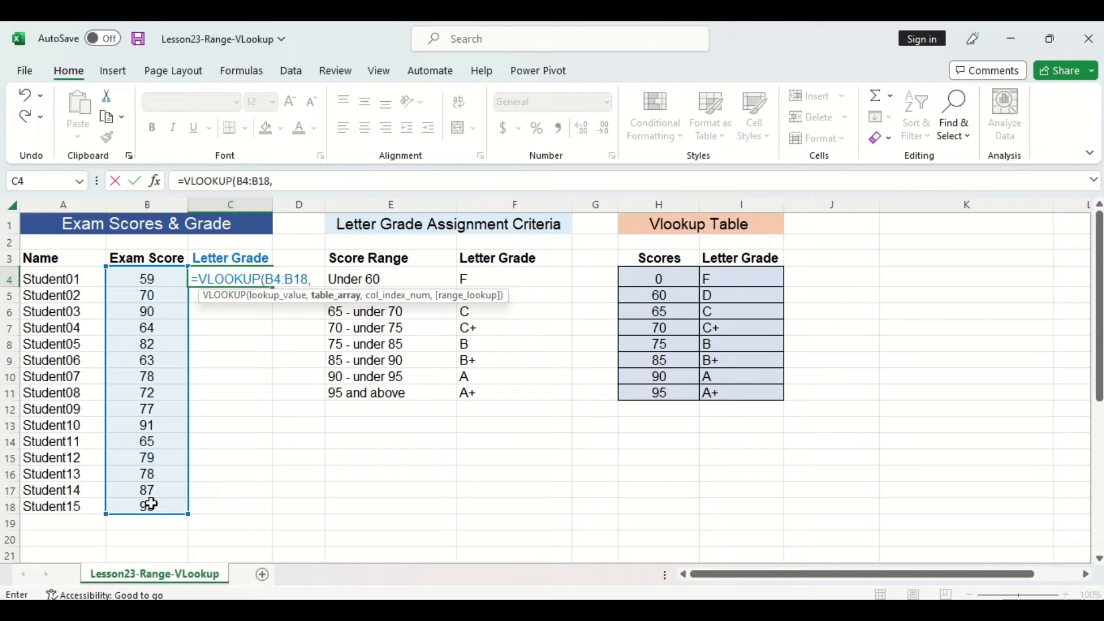
pyautogui.moveTo(640, 301)
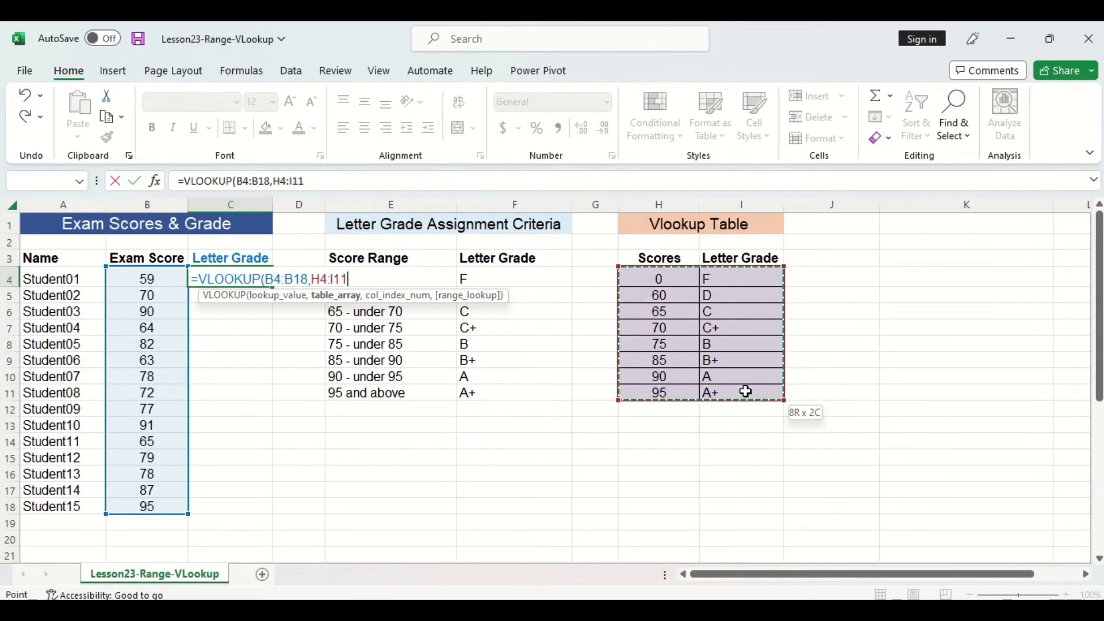
# Complete the VLOOKUP with table H4:I11, column 2 and TRUE approximate match, filling all grades.
pyautogui.write(',')
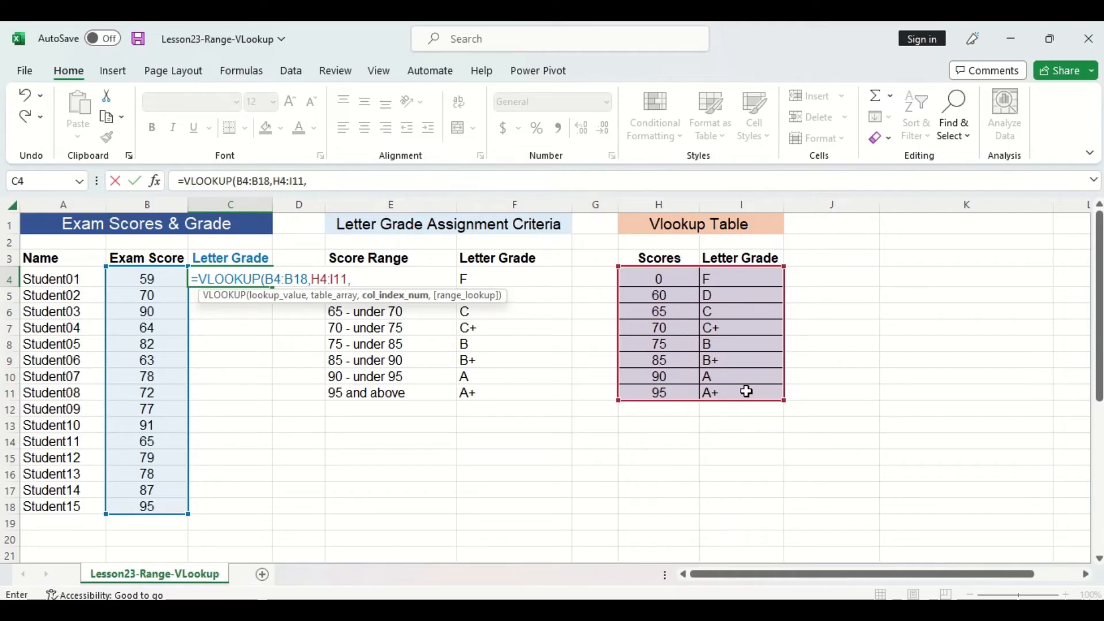
pyautogui.write('2')
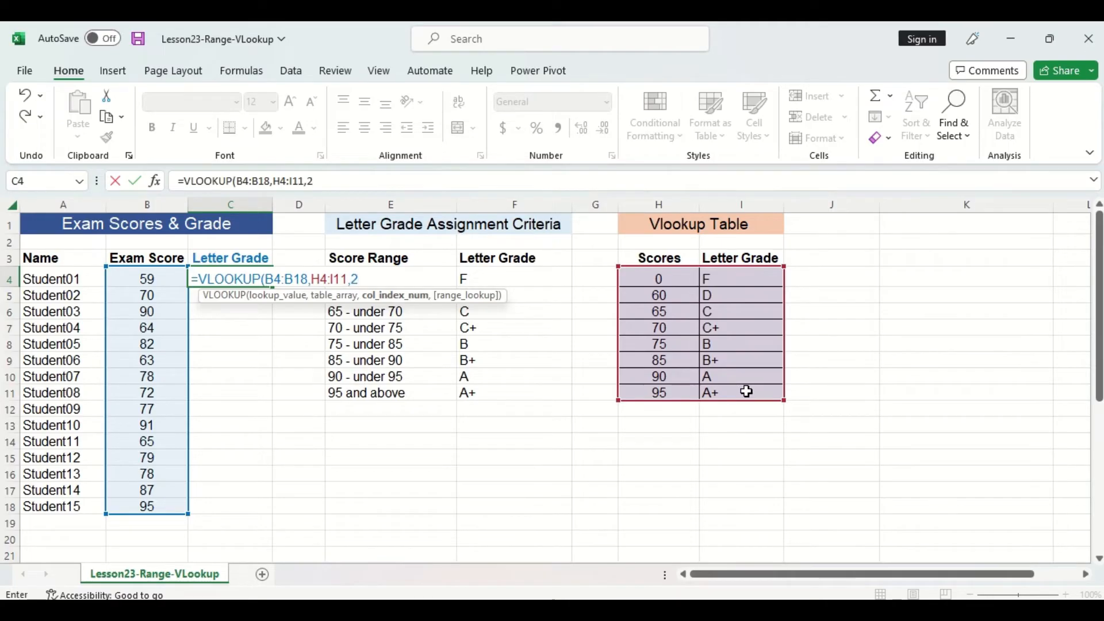
pyautogui.write(',')
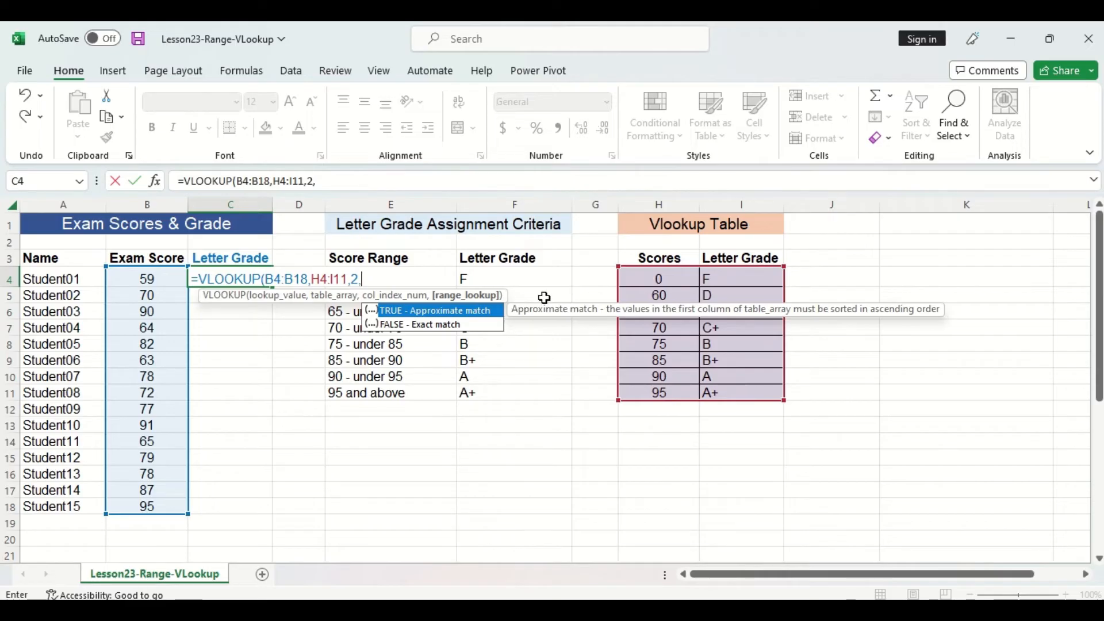
pyautogui.click(435, 311)
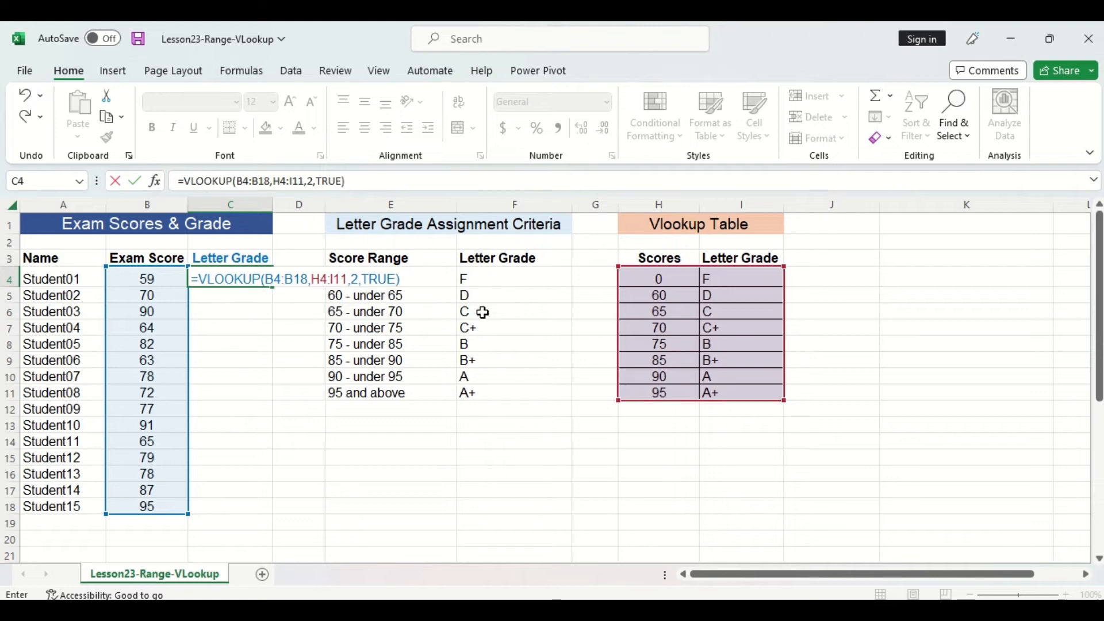
pyautogui.press('Enter')
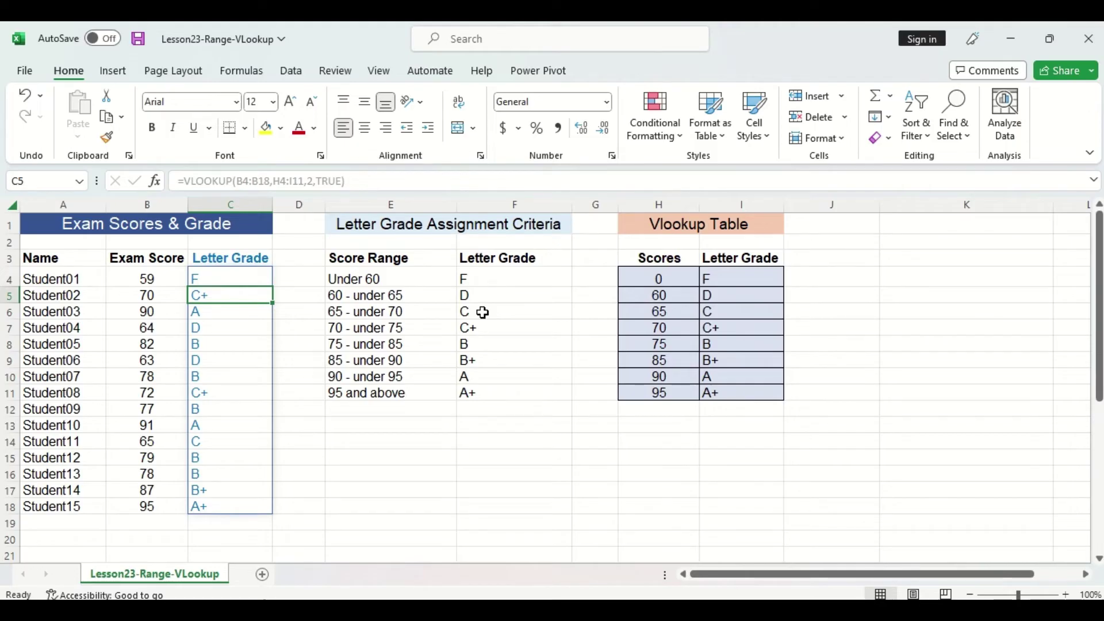
pyautogui.moveTo(508, 317)
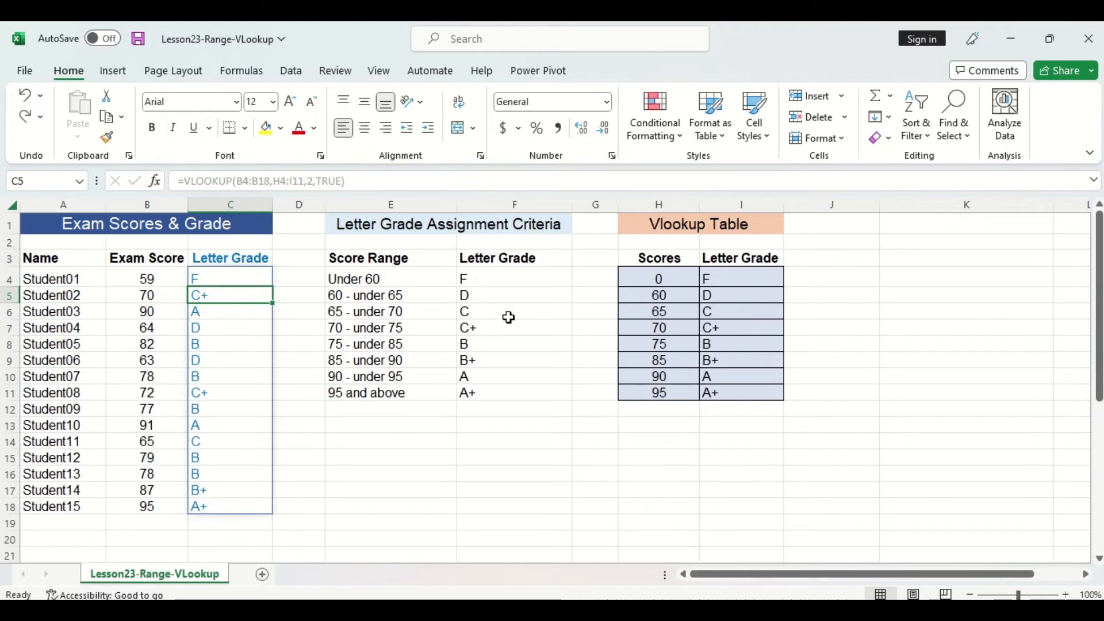
# Edit C4 and remove the ,TRUE argument from the VLOOKUP, keeping grades unchanged.
pyautogui.click(230, 279)
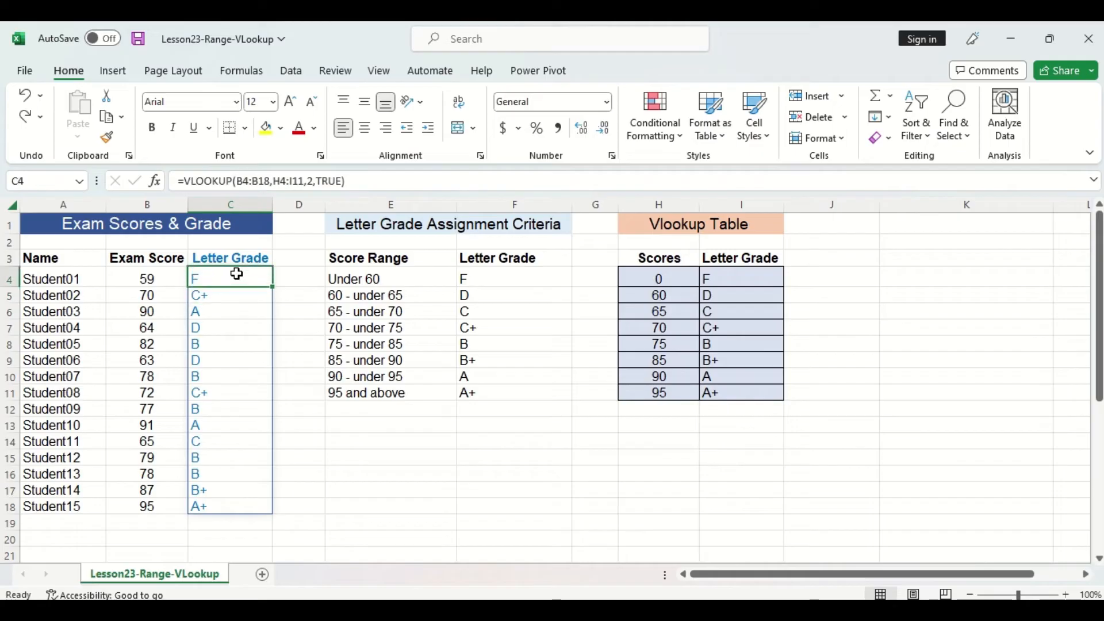
pyautogui.doubleClick(230, 278)
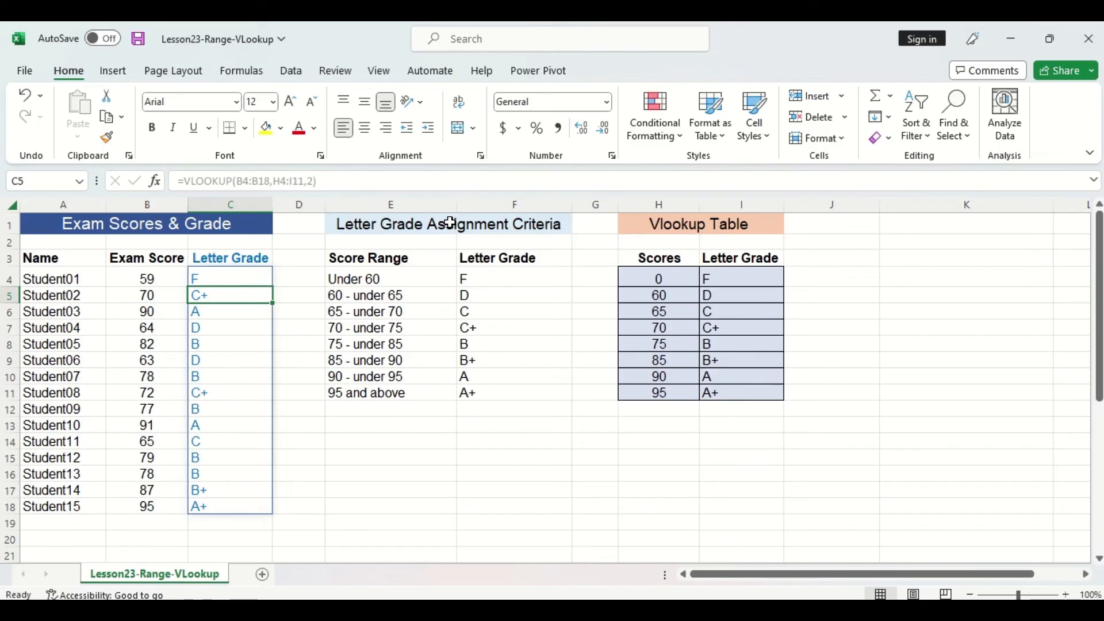
pyautogui.moveTo(336, 245)
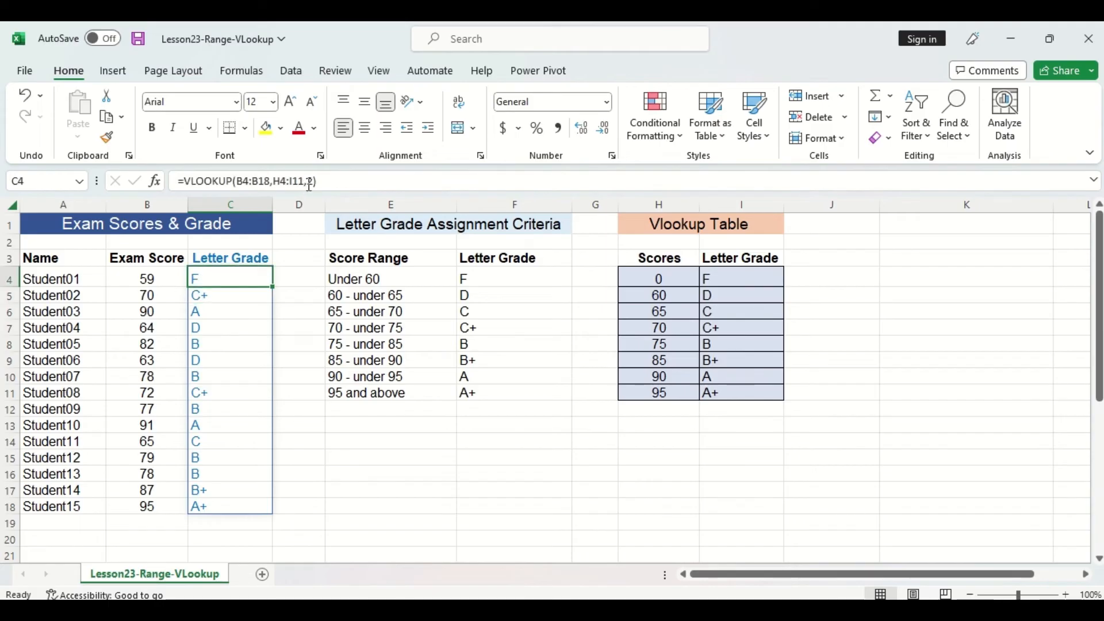
# Change the VLOOKUP's range_lookup argument to 1, leaving grades F through A+ unchanged.
pyautogui.write('2')
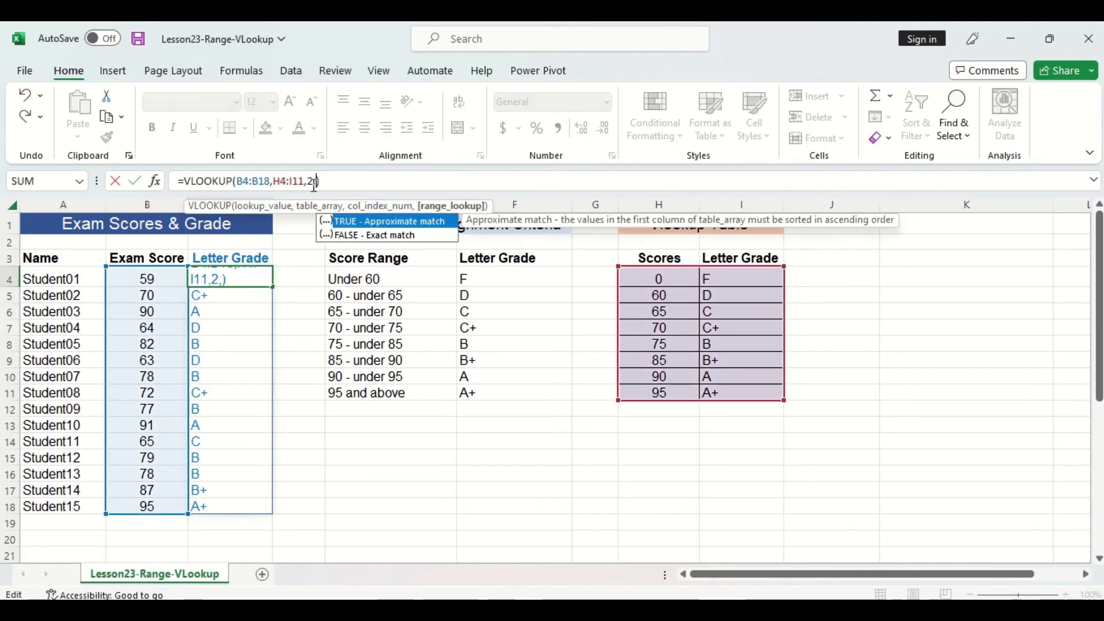
pyautogui.write('1)')
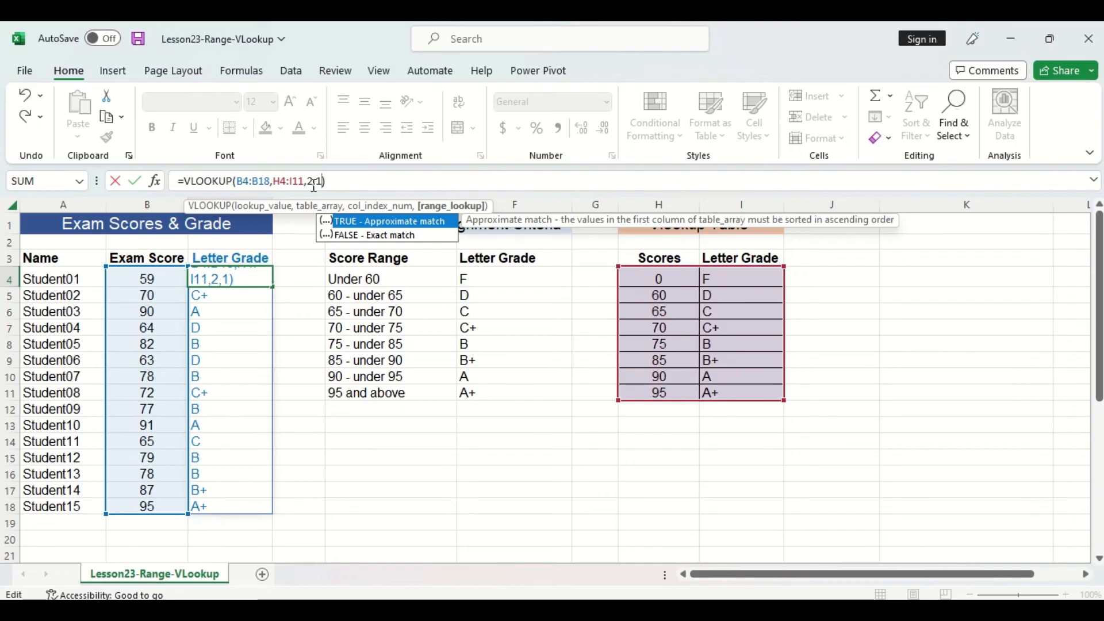
pyautogui.press('Enter')
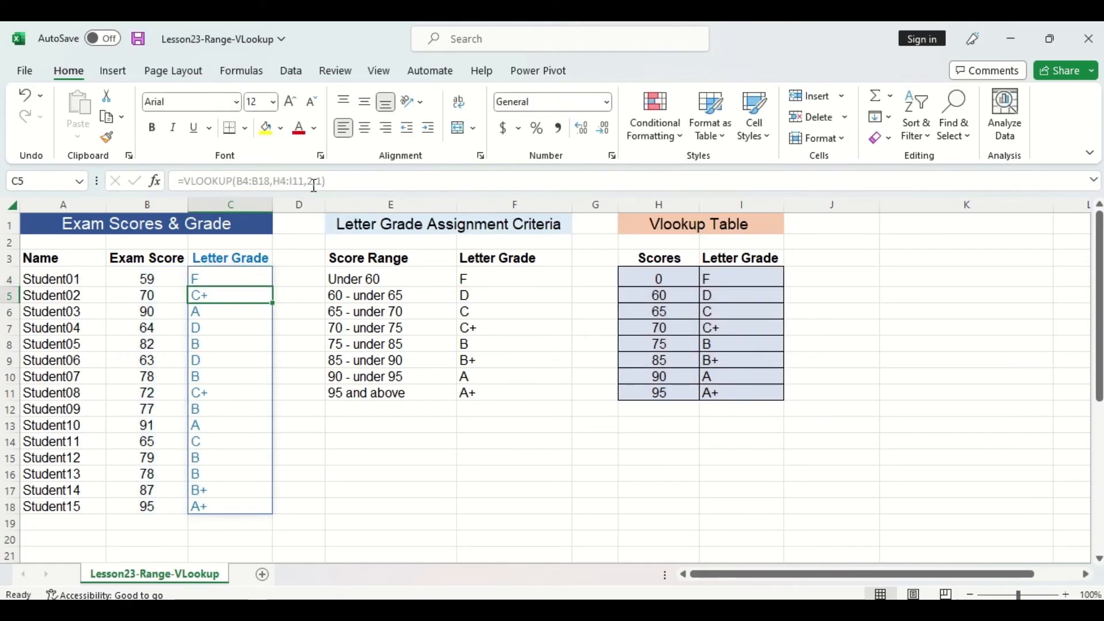